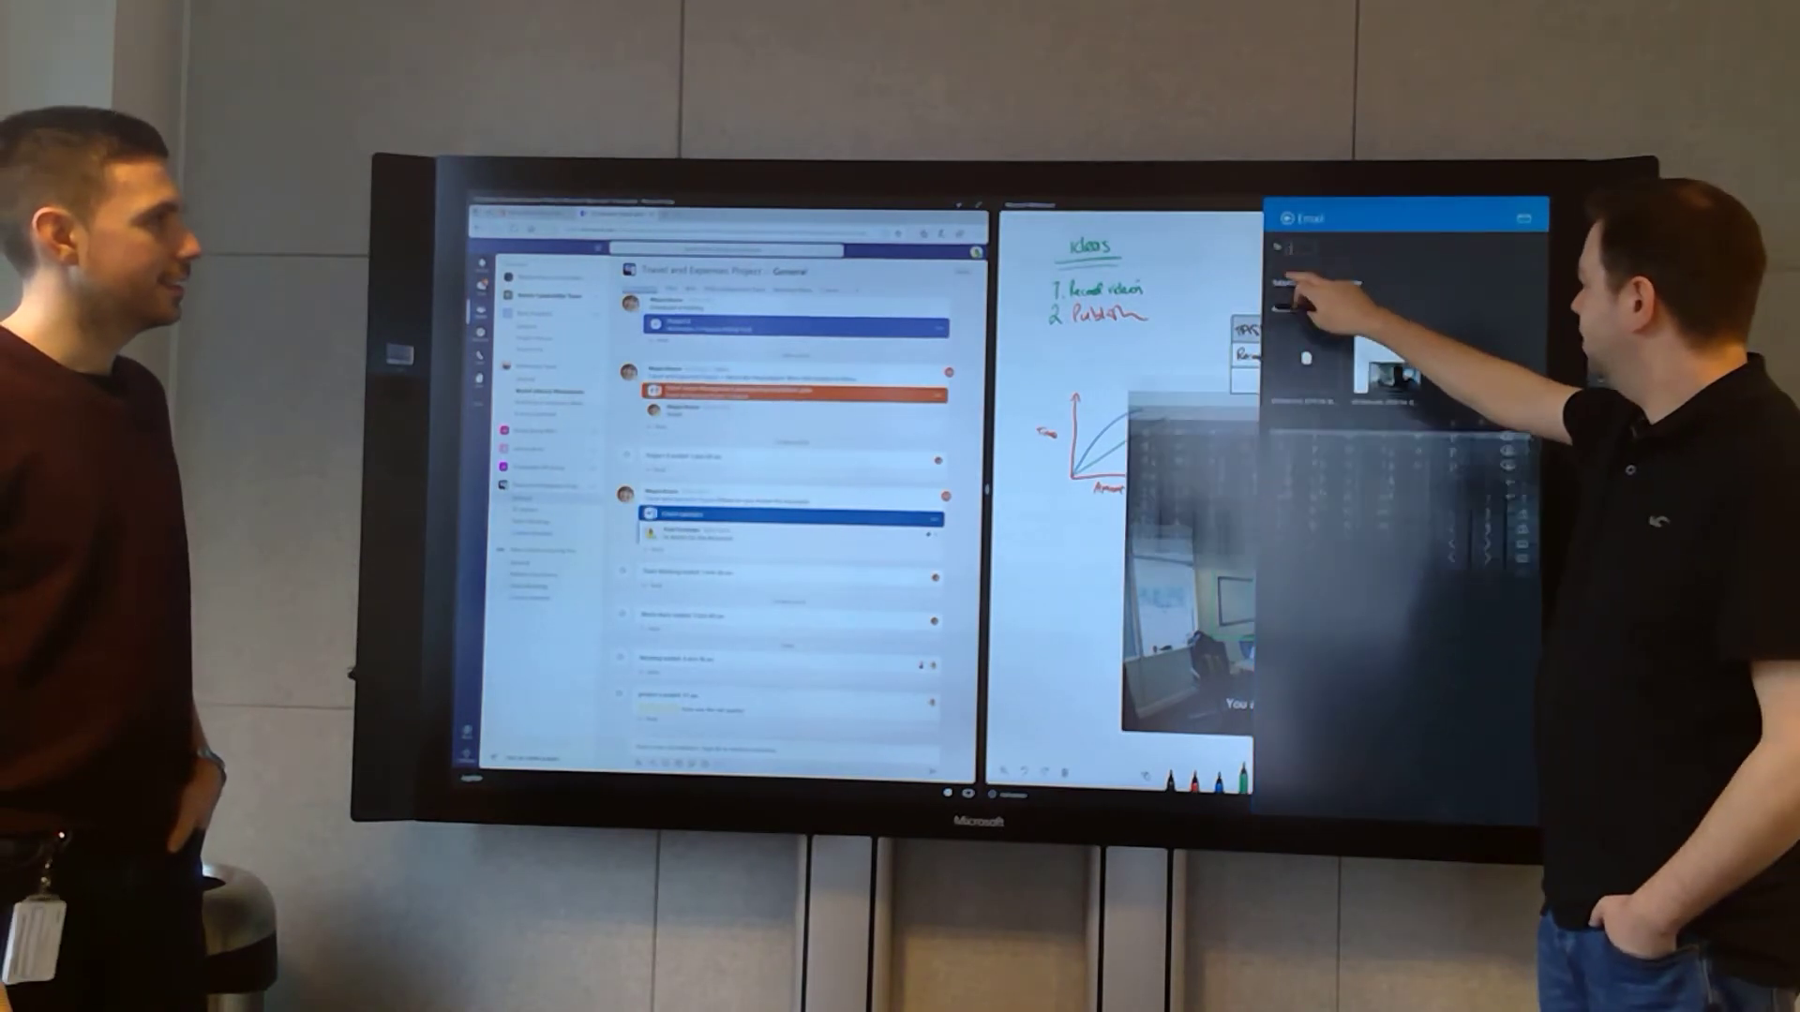
- Select the To field in the Email share pane to bring up the touch keyboard
click(1309, 255)
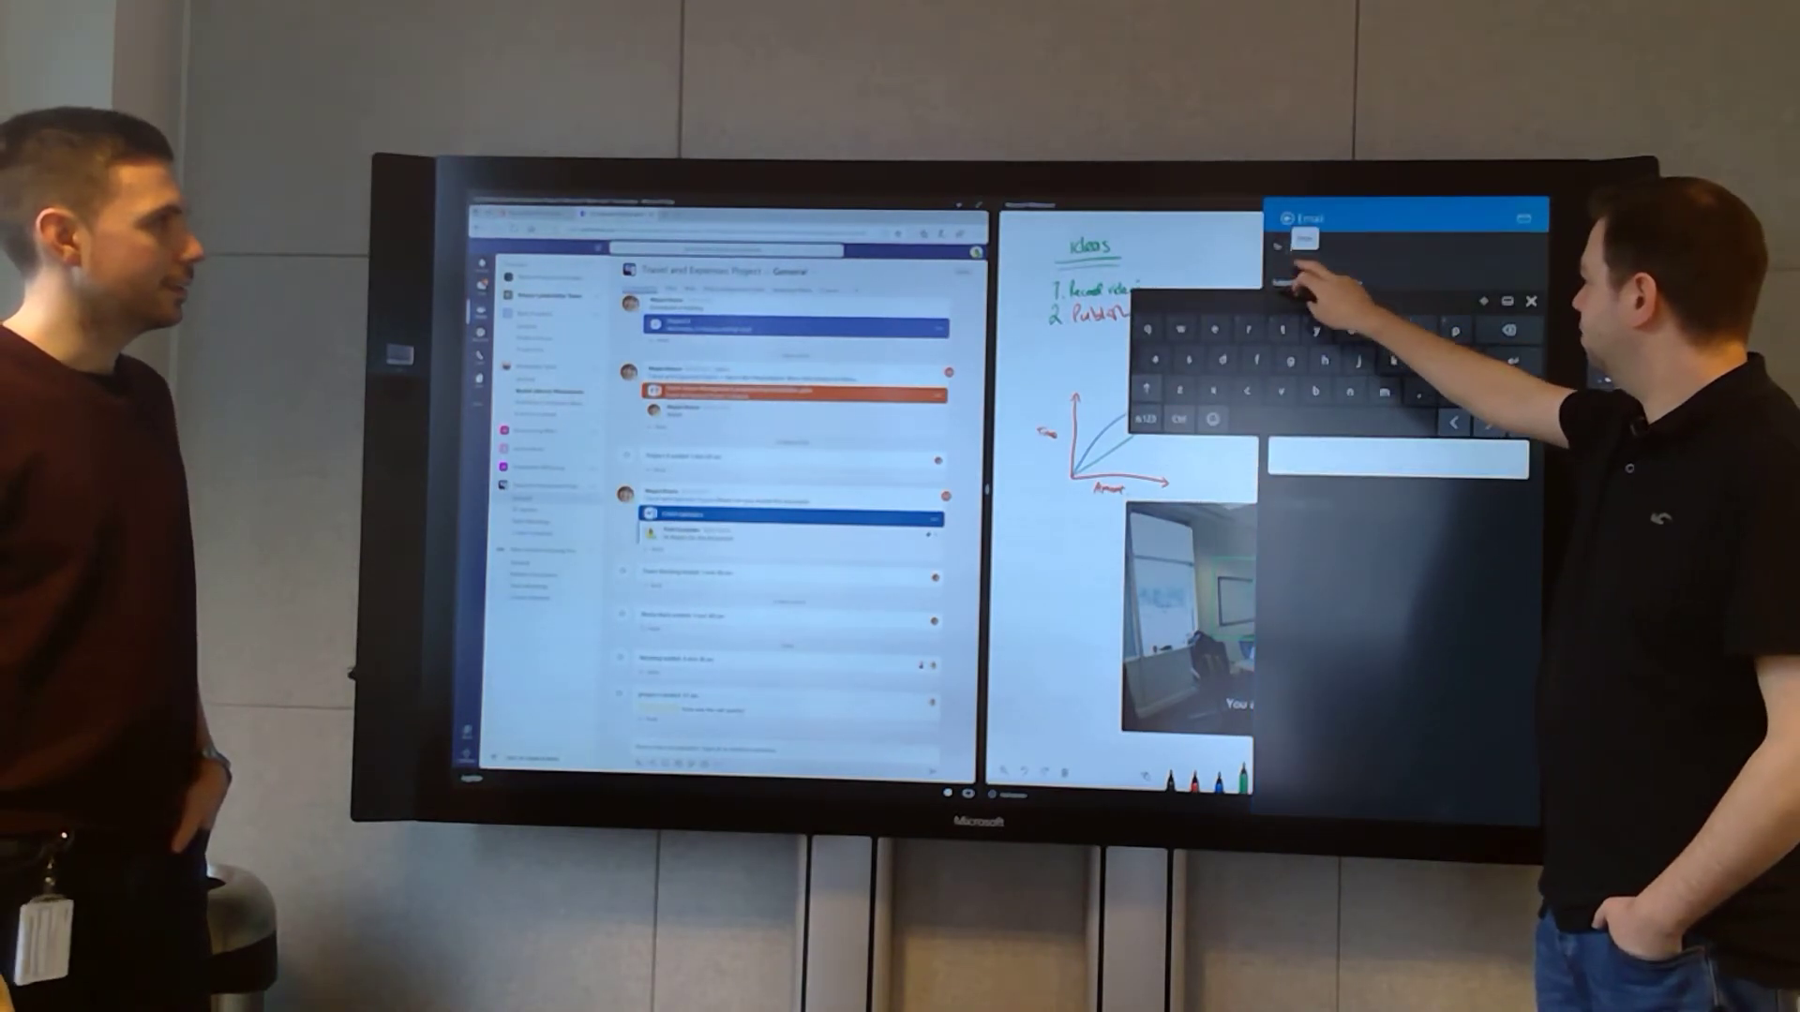